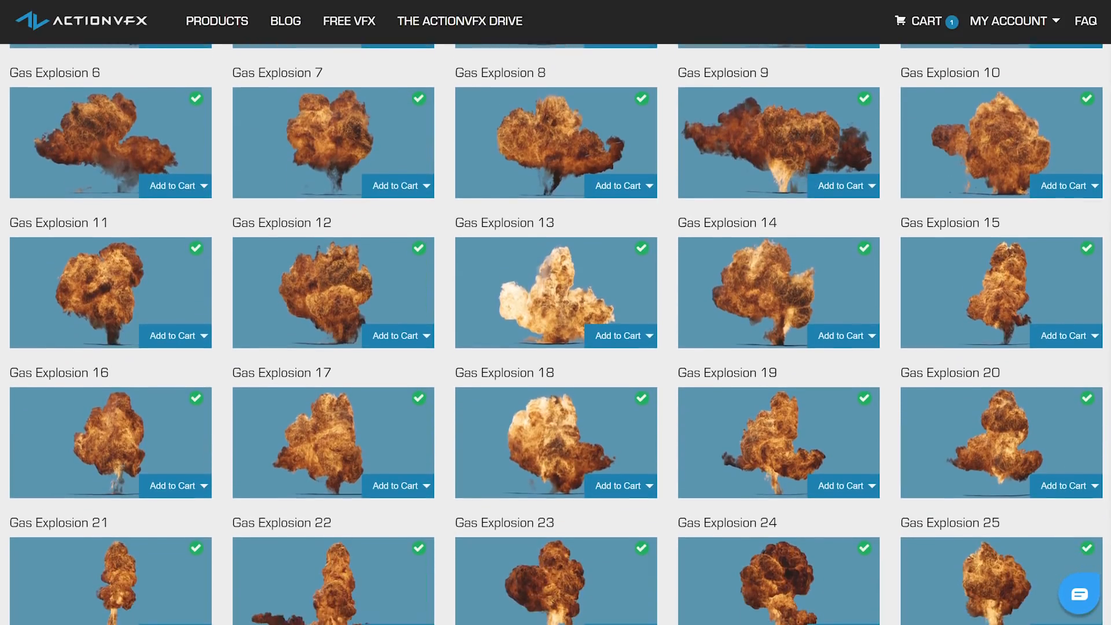
scroll("down", 3)
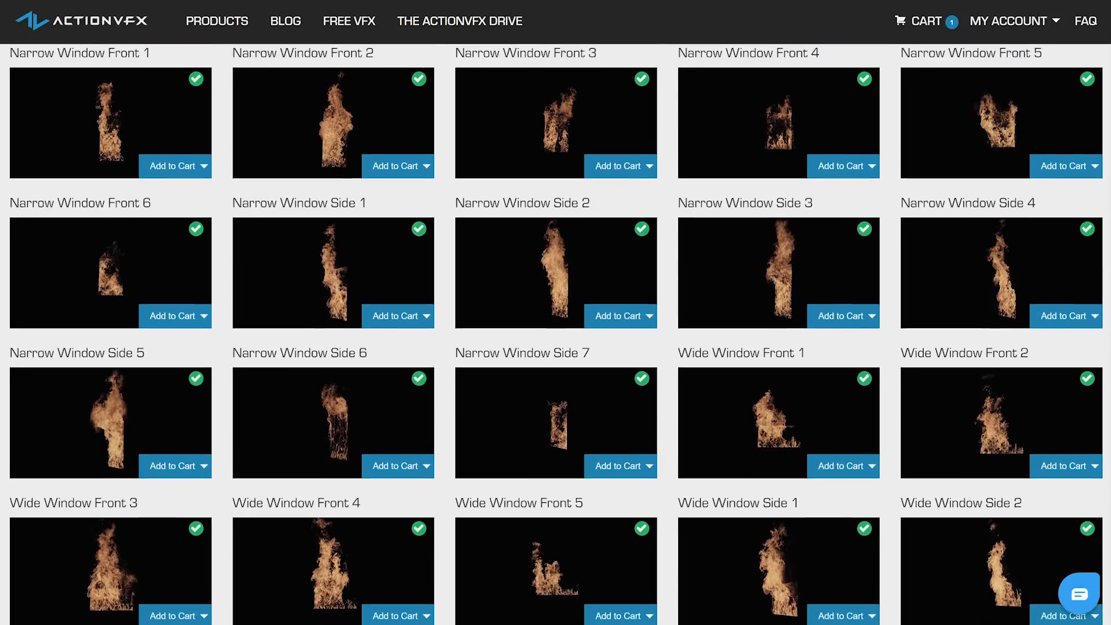
scroll("down", 3)
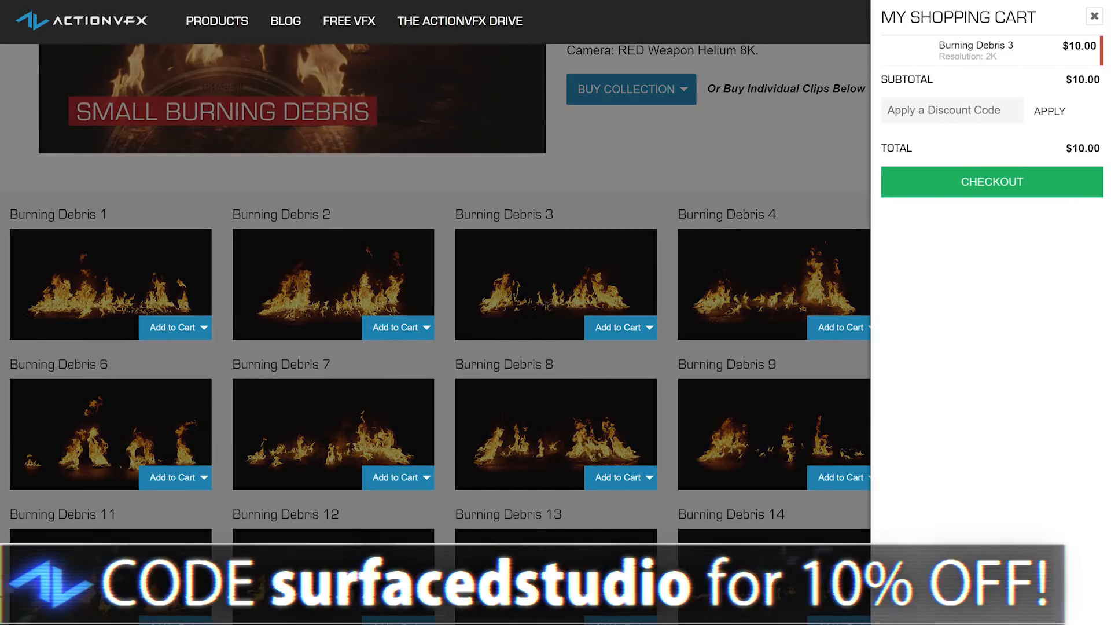
type("surf")
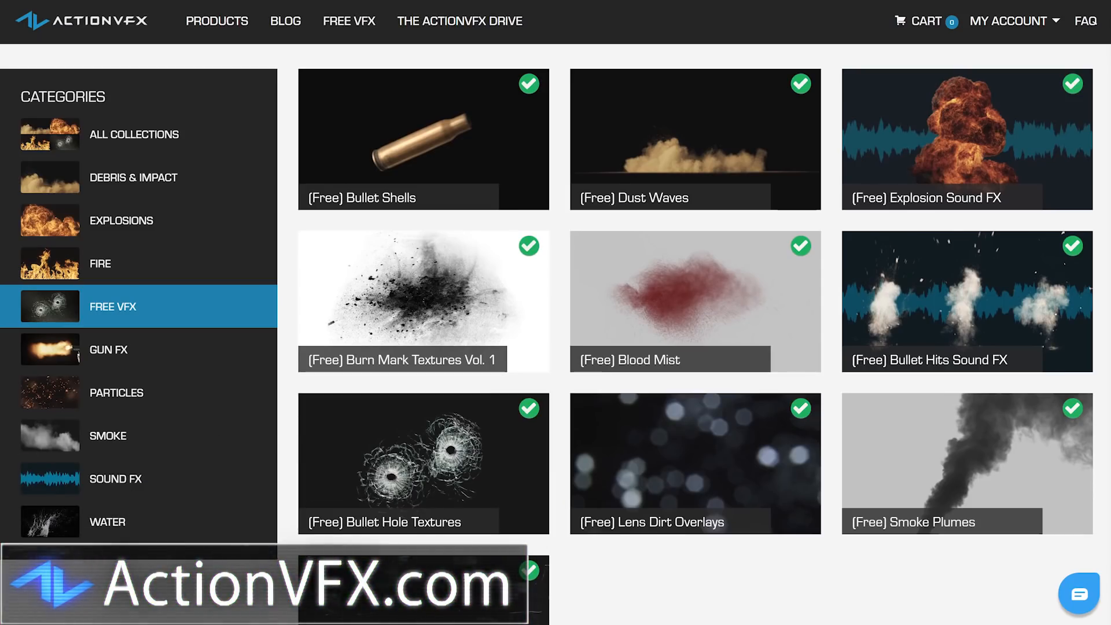
scroll("down", 3)
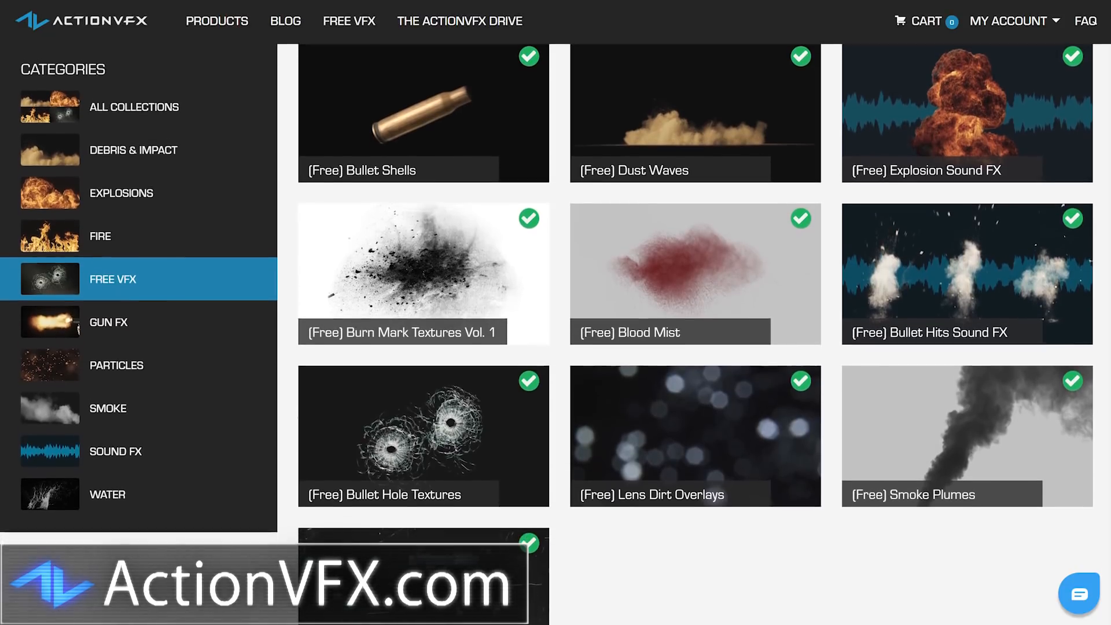
scroll("down", 3)
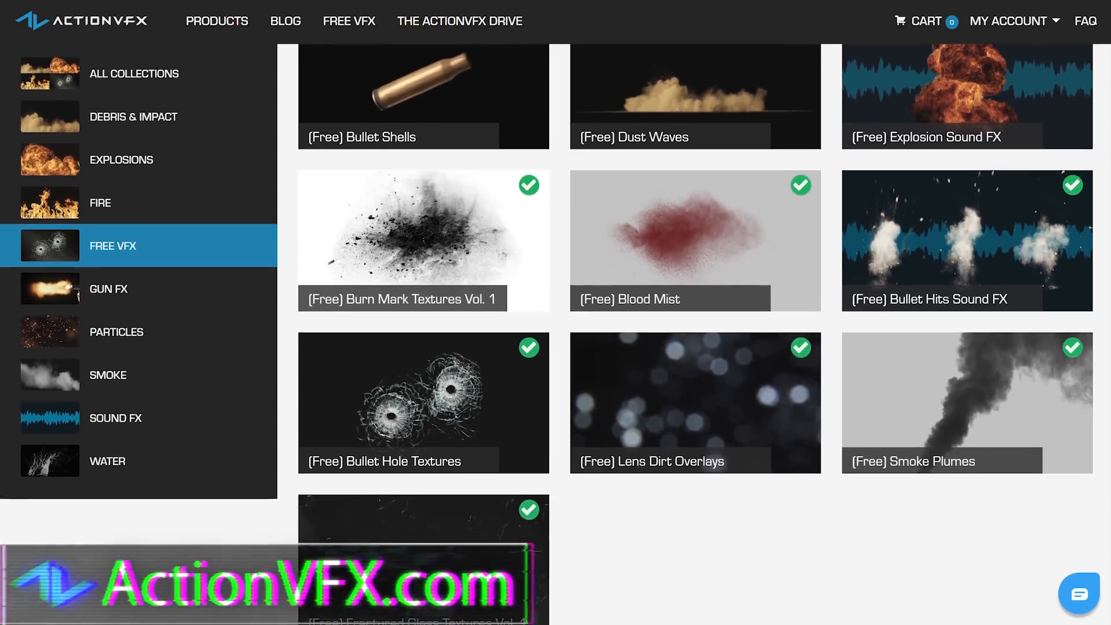
scroll("down", 3)
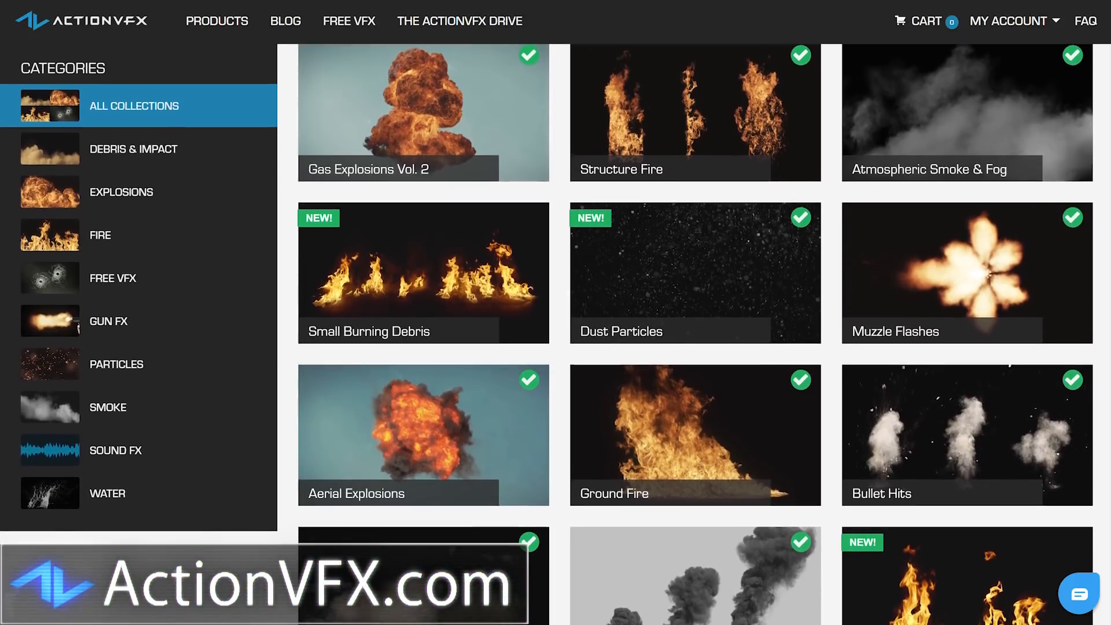
scroll("down", 3)
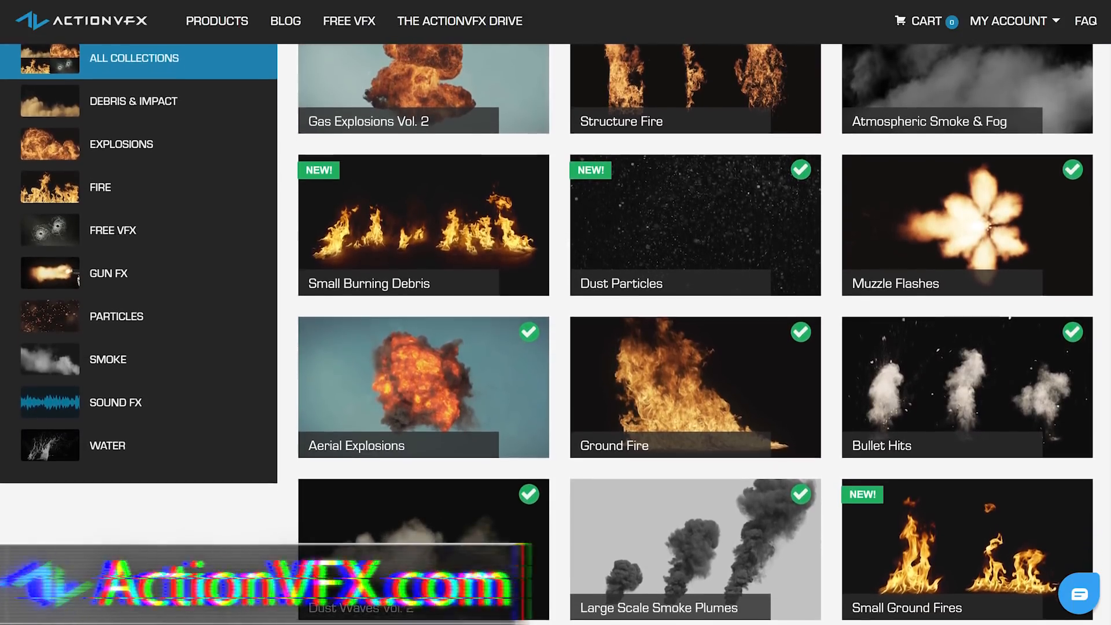
scroll("down", 3)
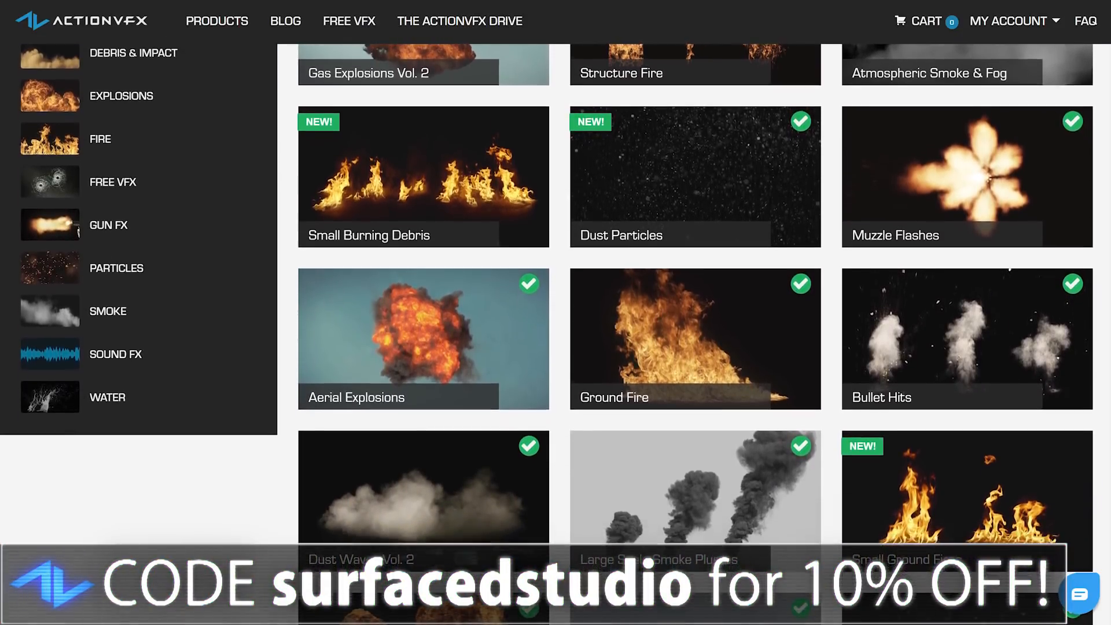
scroll("down", 3)
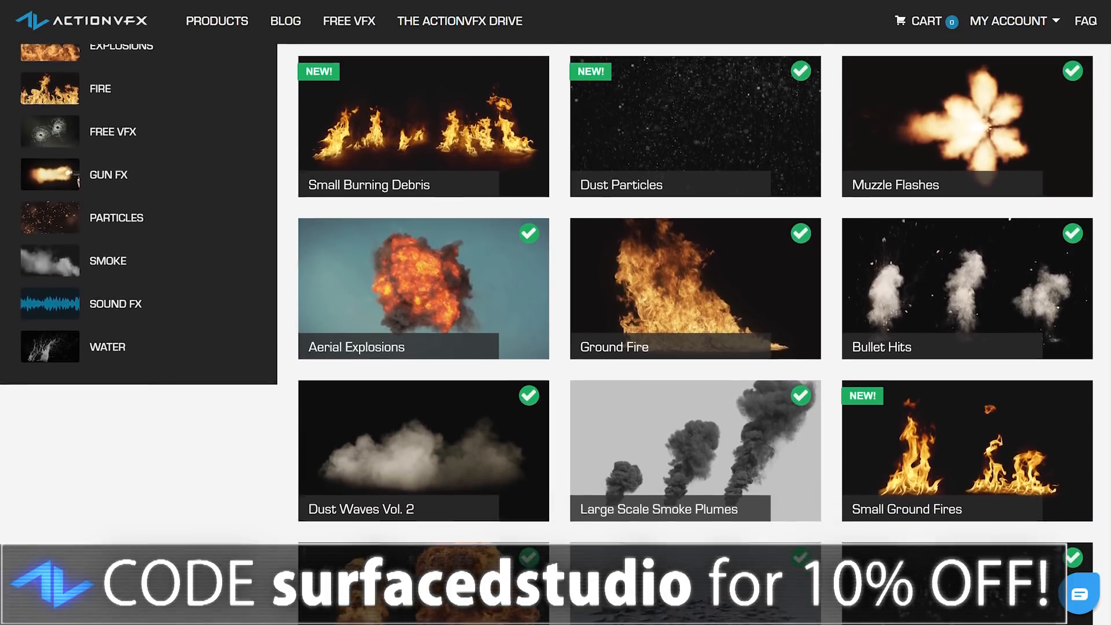
scroll("down", 3)
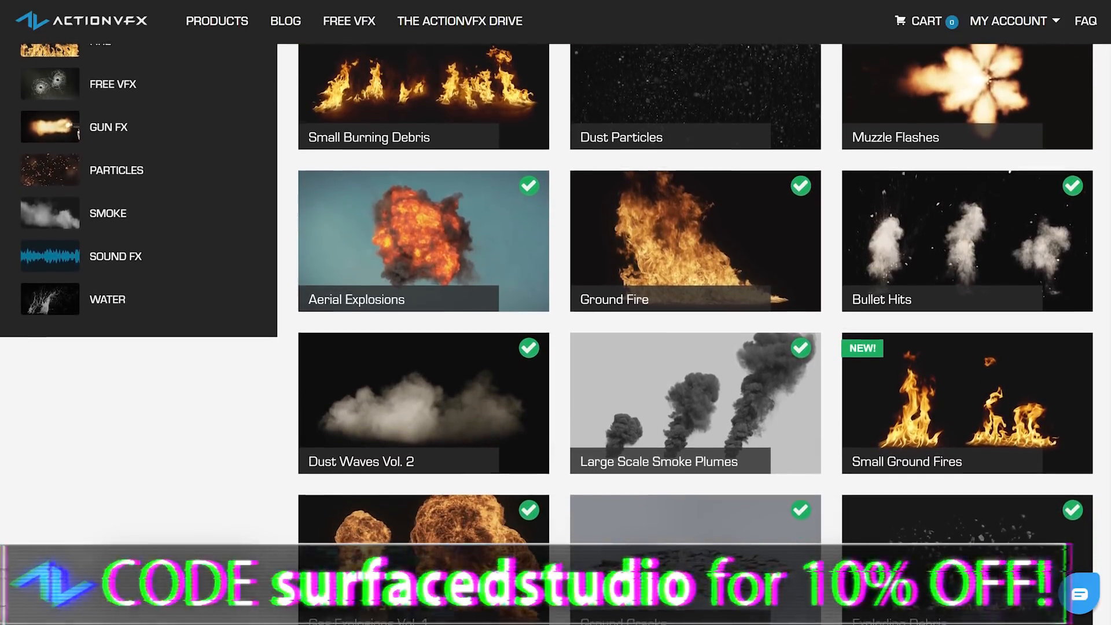